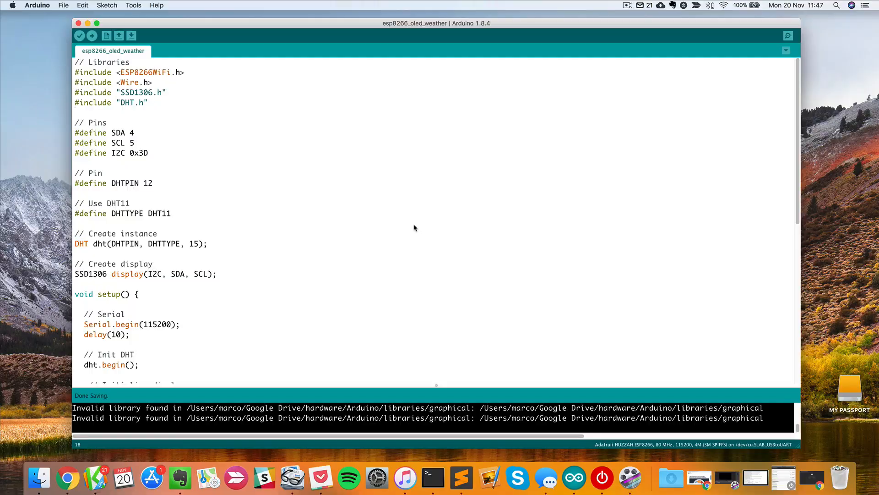
pyautogui.moveTo(417, 227)
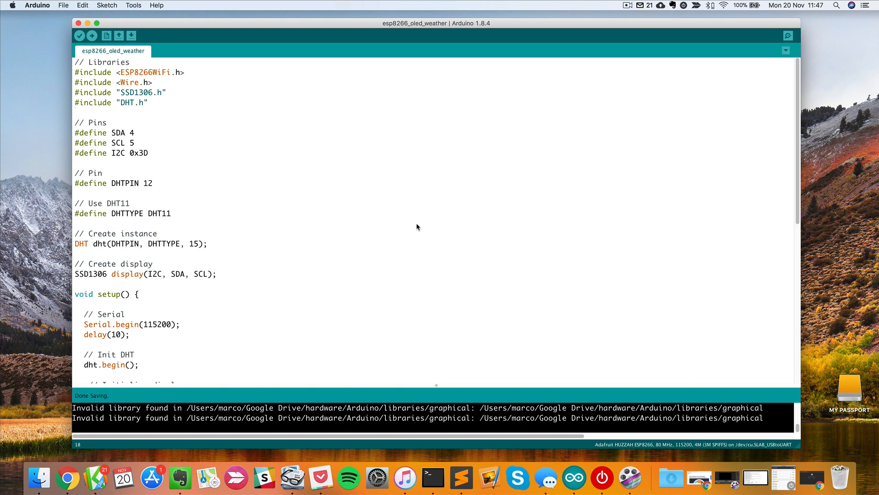
# Highlight the SSD1306 library name in the sketch.
pyautogui.click(158, 233)
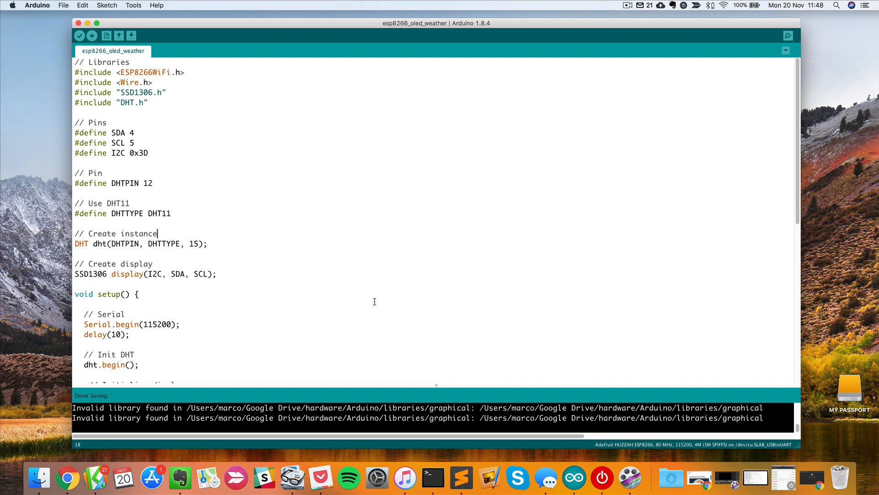
pyautogui.moveTo(127, 136)
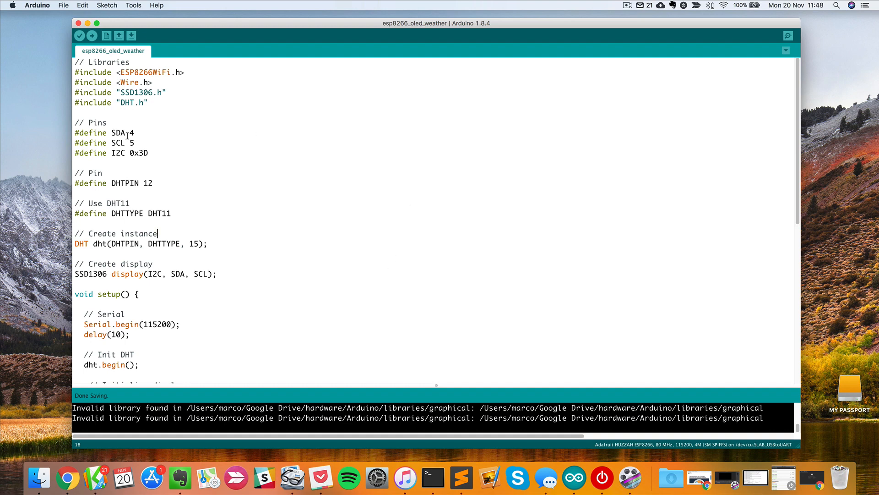
pyautogui.moveTo(171, 73)
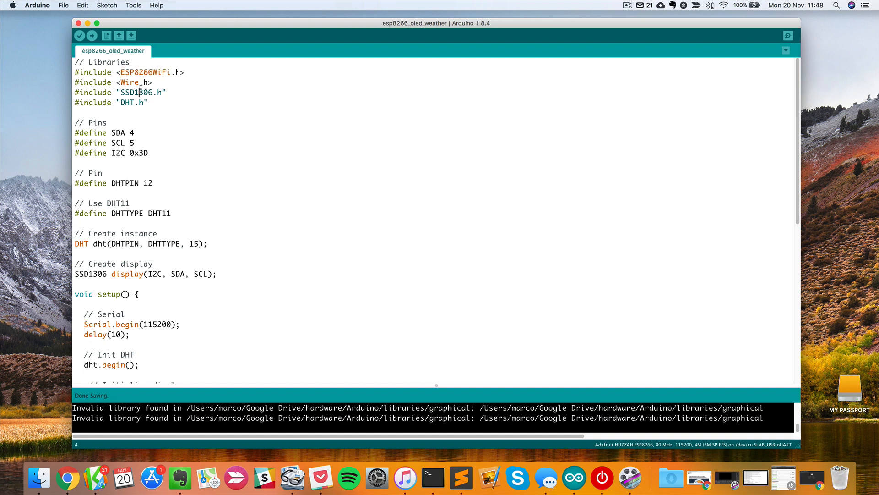
pyautogui.doubleClick(137, 93)
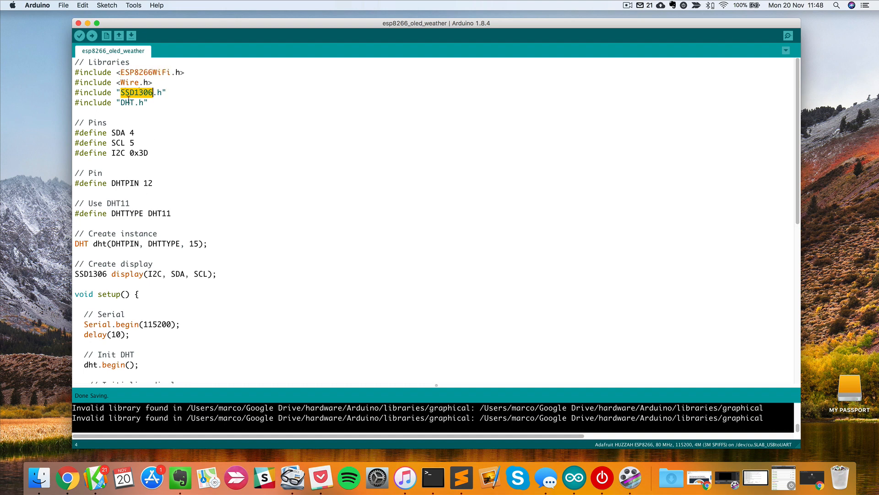
pyautogui.click(143, 92)
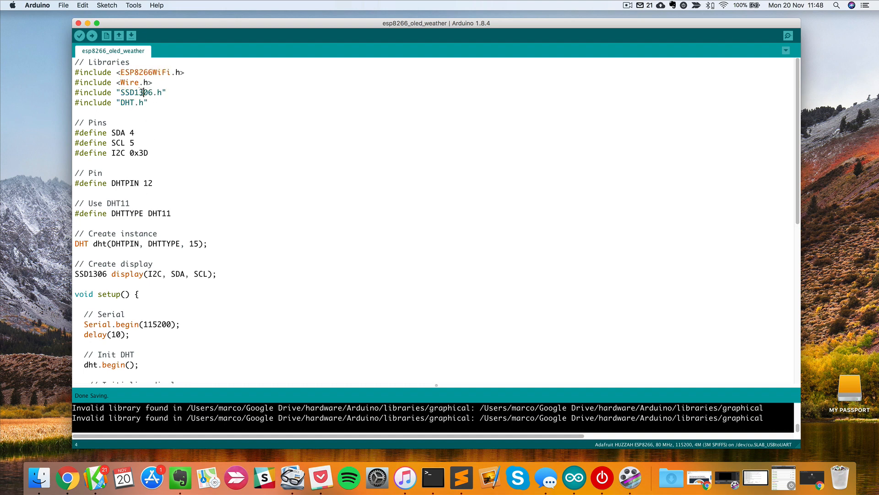
pyautogui.doubleClick(134, 92)
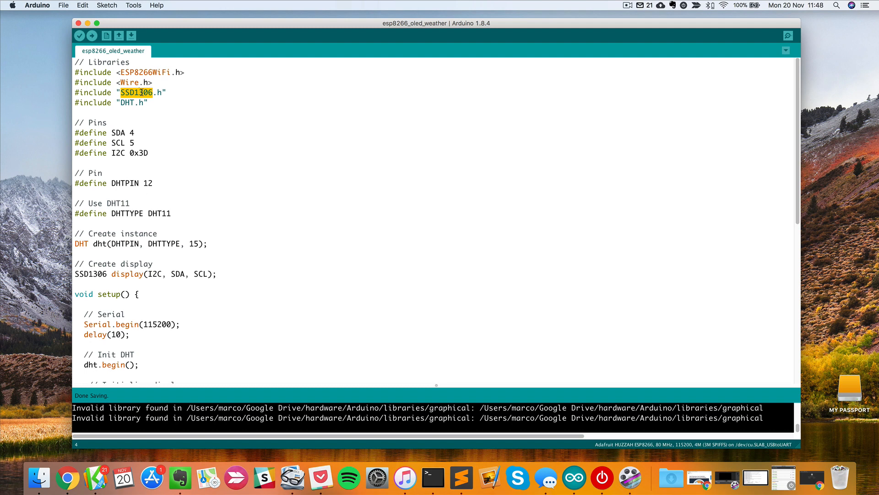
# Open the Library Manager from the Sketch menu and filter for DHT libraries.
pyautogui.click(83, 5)
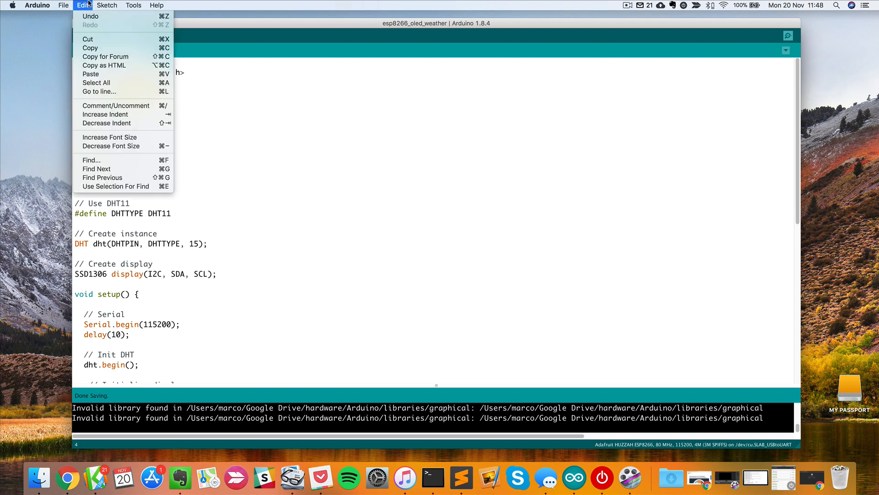
pyautogui.click(107, 6)
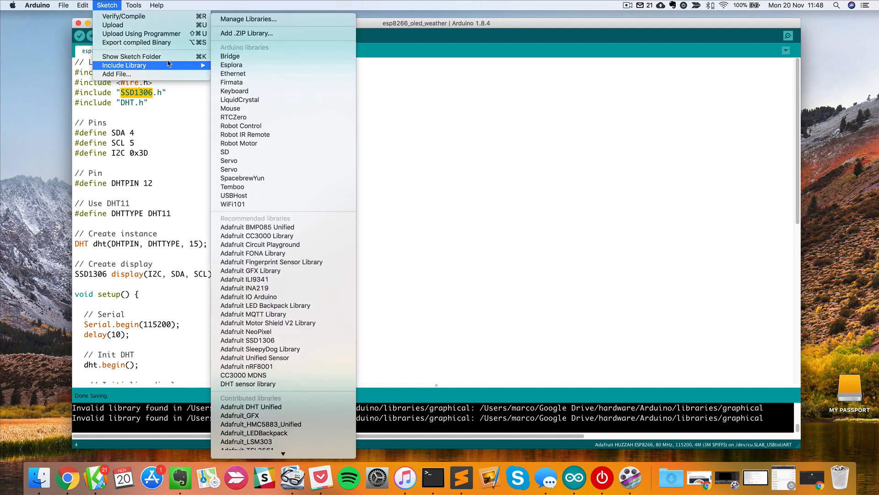
pyautogui.click(249, 19)
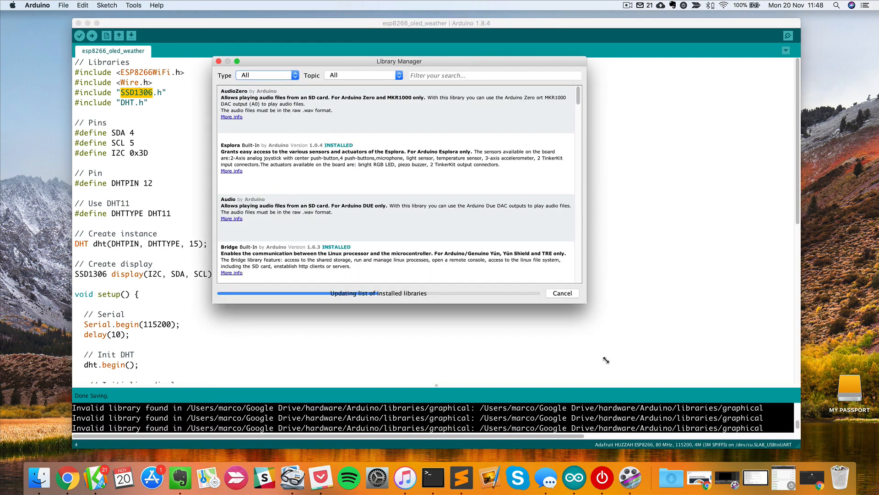
pyautogui.write('dut')
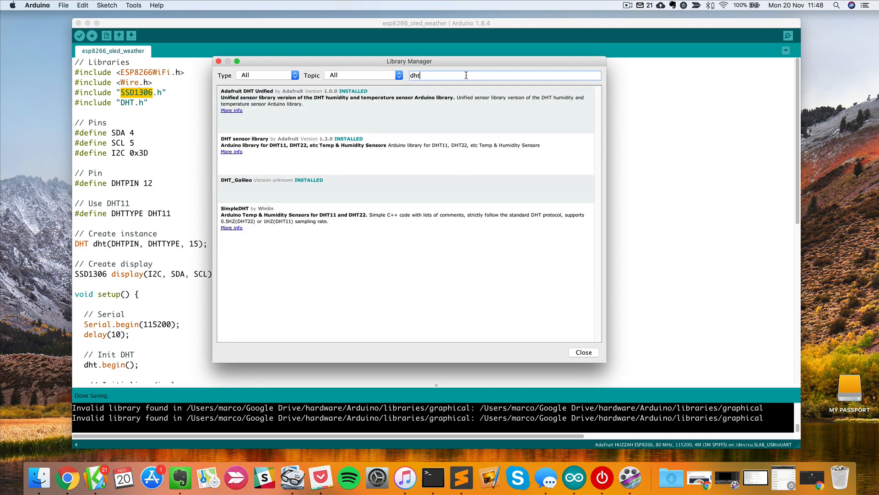
pyautogui.moveTo(405, 198)
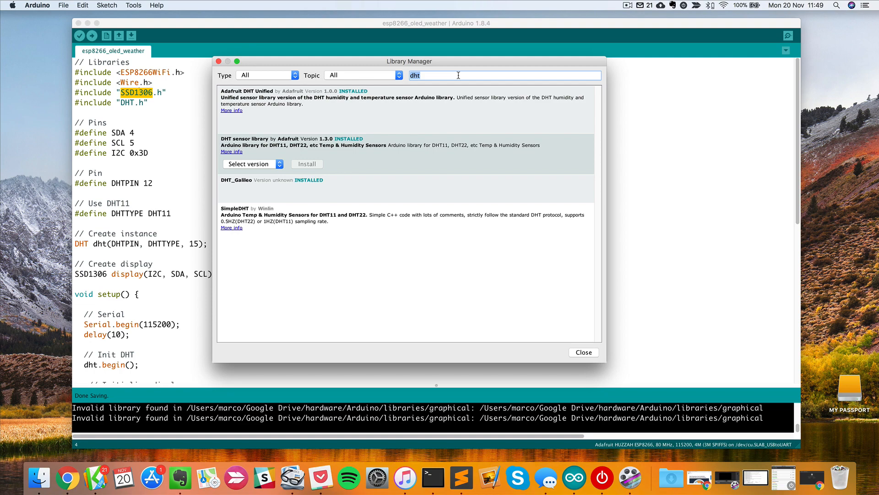
# Filter the Library Manager for ssd1306 and select the installed ESP8266 Oled Driver entry.
pyautogui.write('ssd')
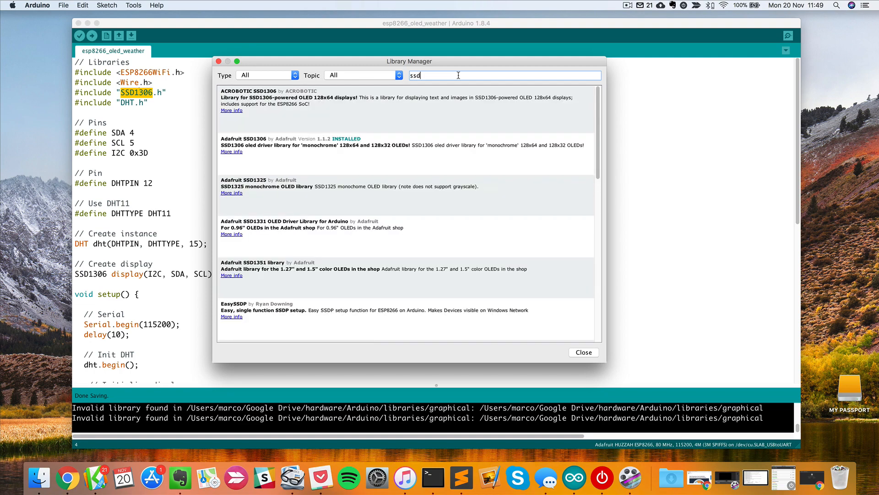
pyautogui.moveTo(189, 93)
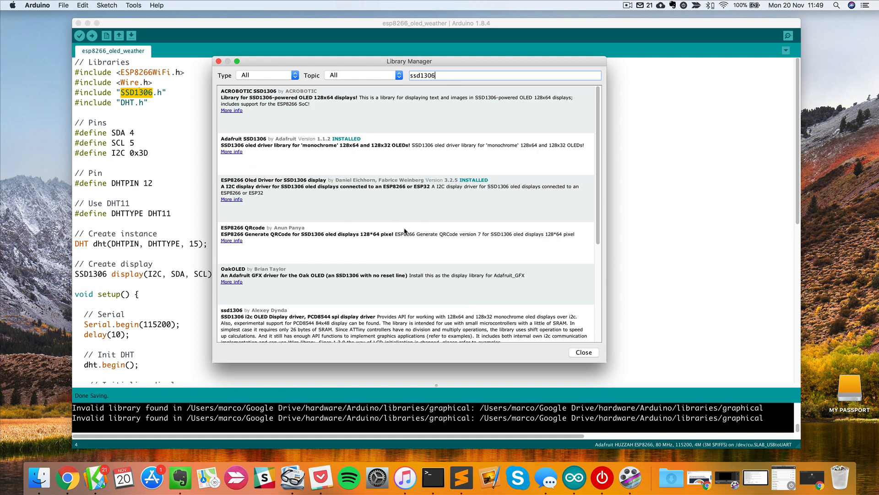
pyautogui.click(337, 185)
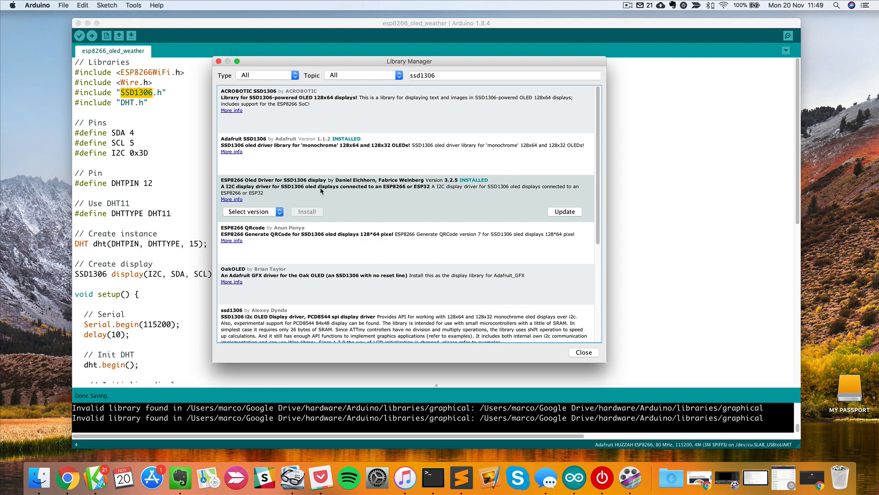
pyautogui.moveTo(319, 168)
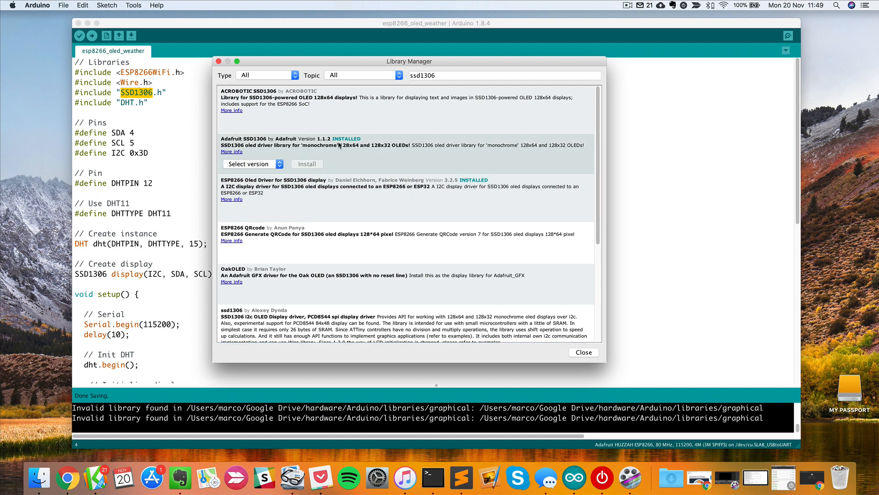
pyautogui.moveTo(331, 156)
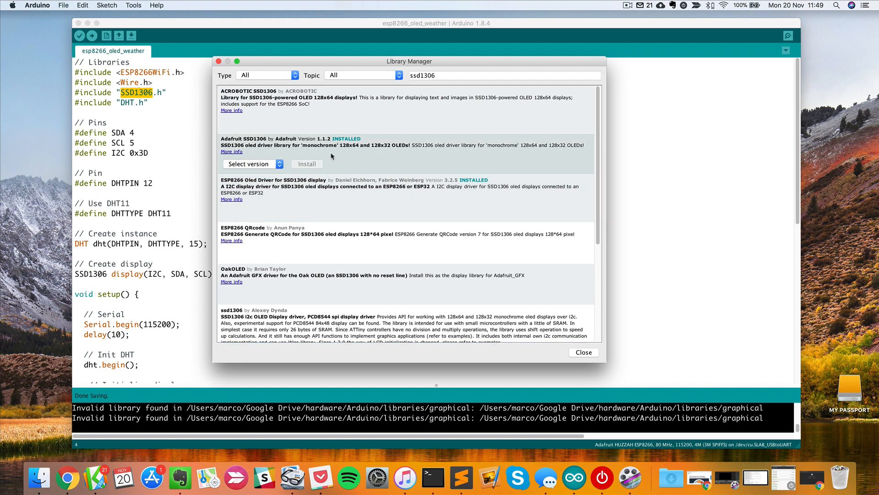
pyautogui.moveTo(327, 187)
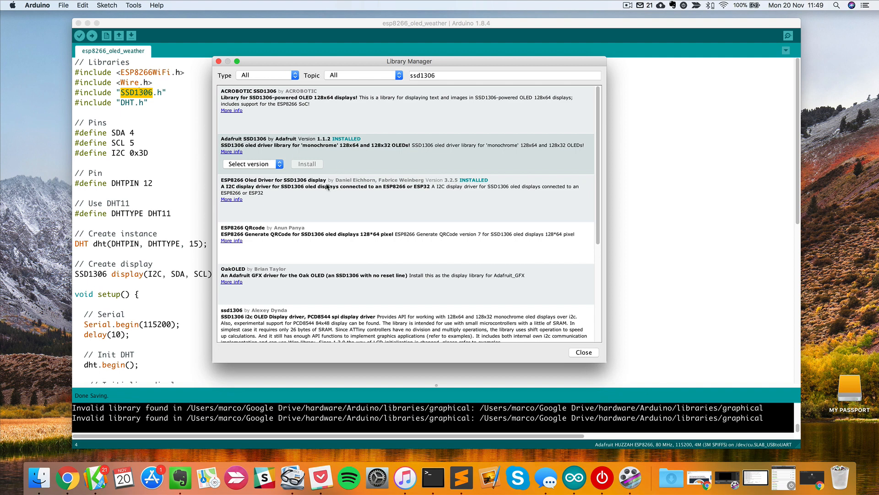
pyautogui.moveTo(303, 195)
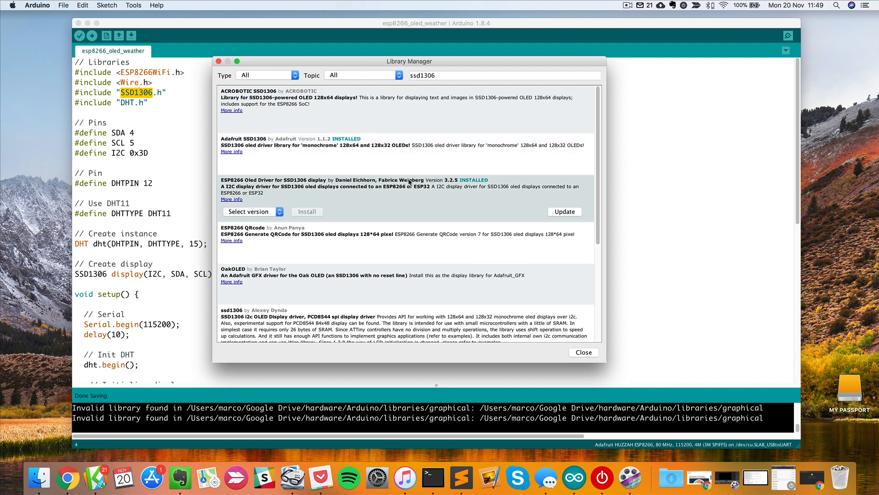
pyautogui.moveTo(271, 200)
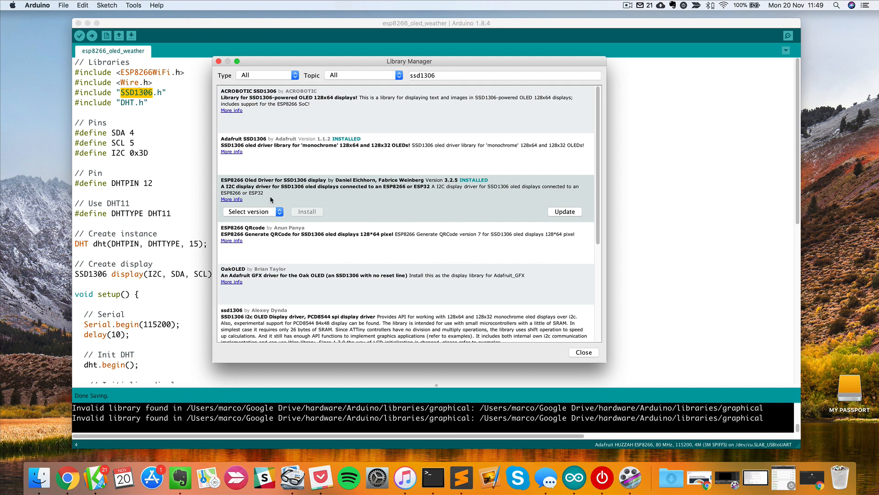
pyautogui.moveTo(332, 195)
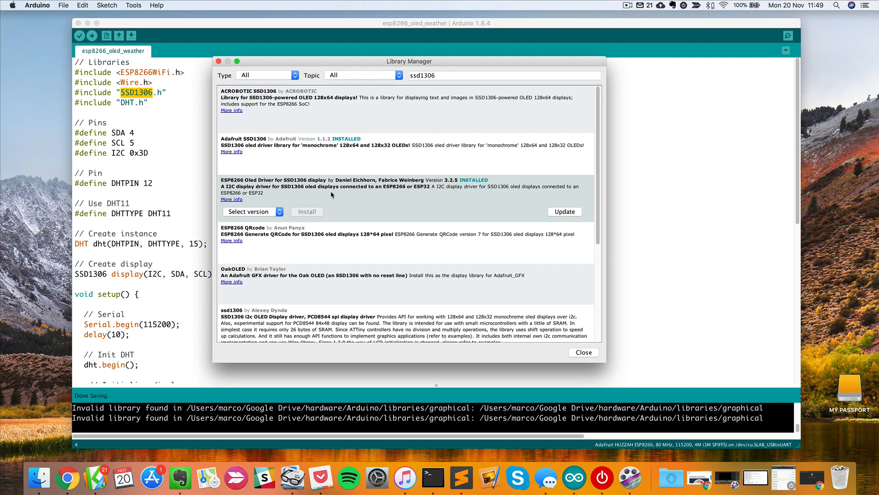
pyautogui.moveTo(385, 208)
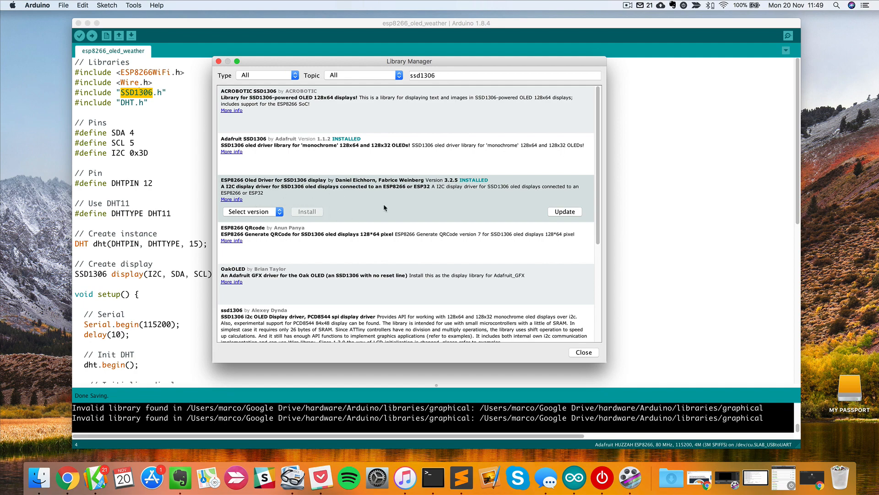
pyautogui.moveTo(387, 256)
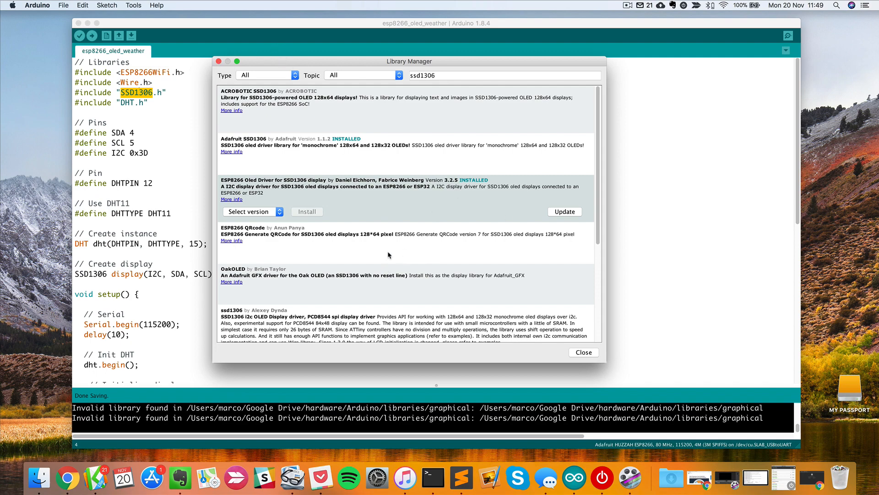
# Close the Library Manager and scroll through the weather sketch's setup and loop code.
pyautogui.click(582, 352)
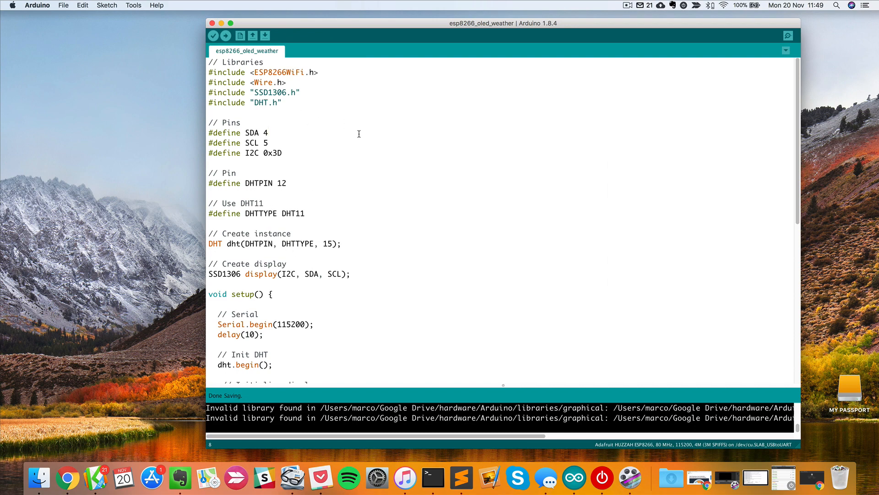
pyautogui.scroll(-3)
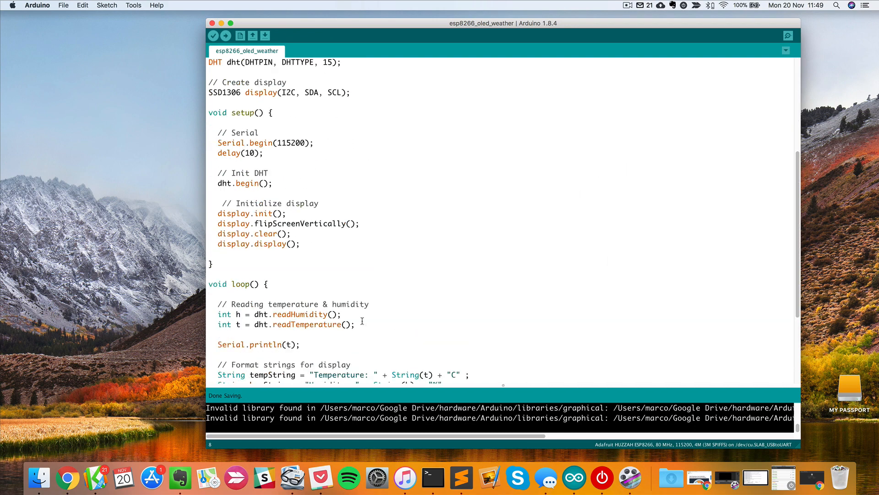
pyautogui.scroll(-3)
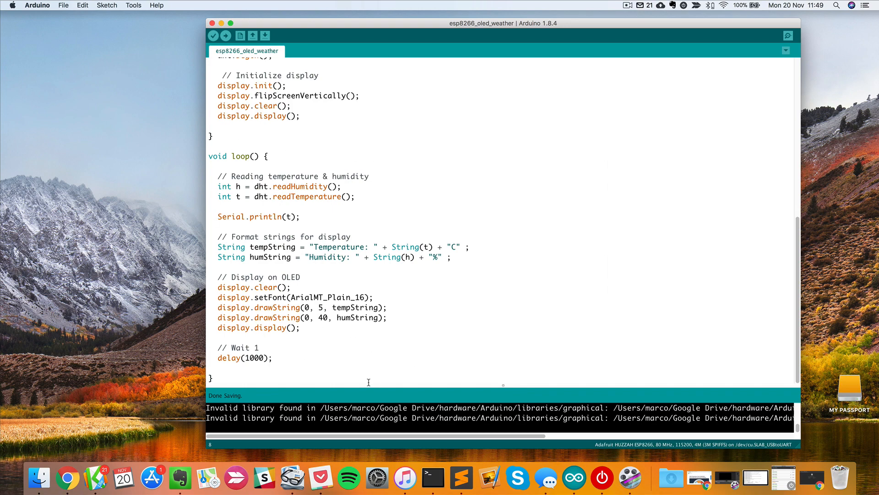
pyautogui.moveTo(315, 329)
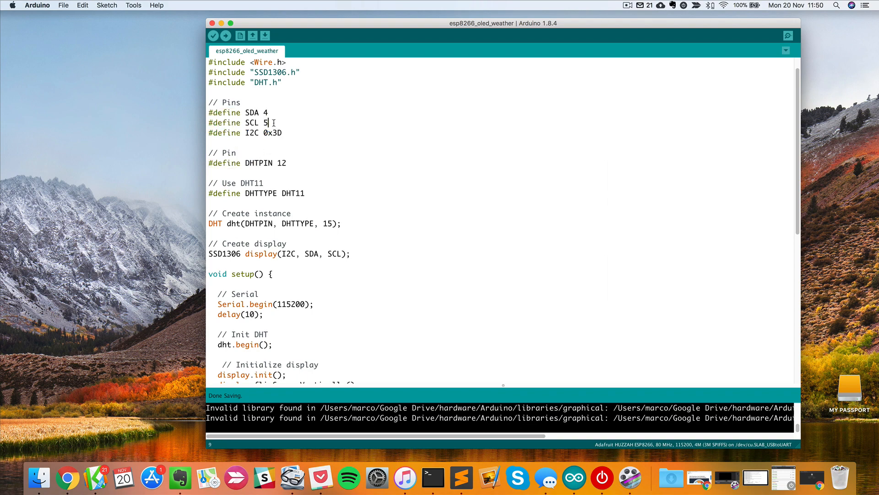
pyautogui.doubleClick(252, 113)
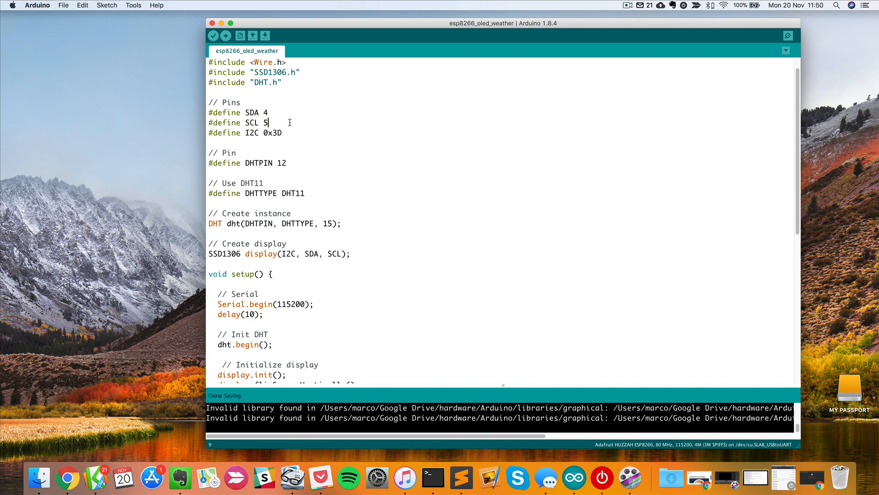
pyautogui.moveTo(297, 125)
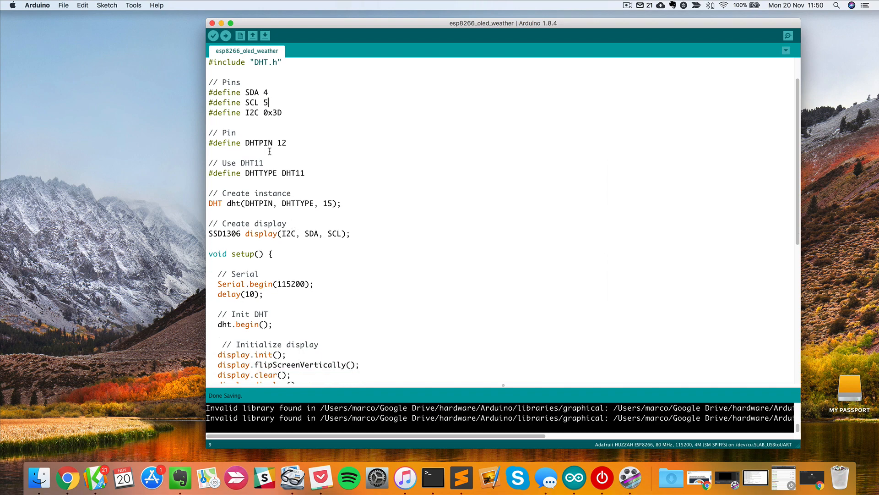
pyautogui.tripleClick(247, 143)
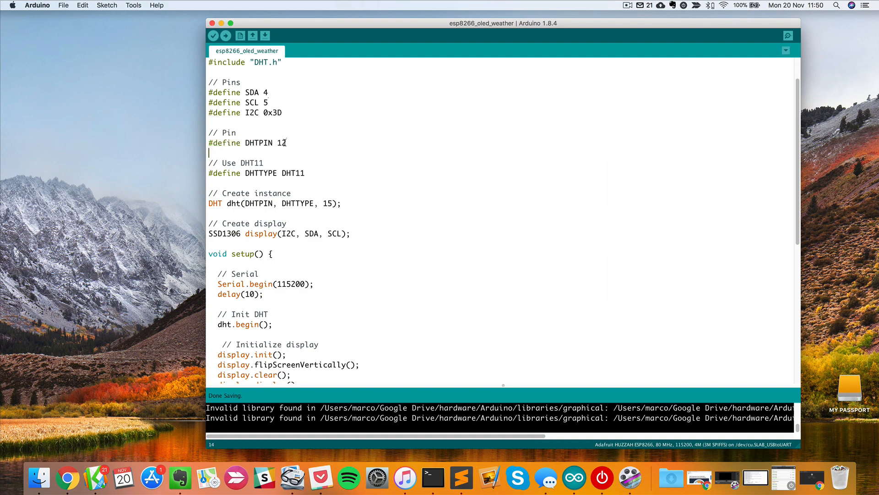
pyautogui.doubleClick(281, 143)
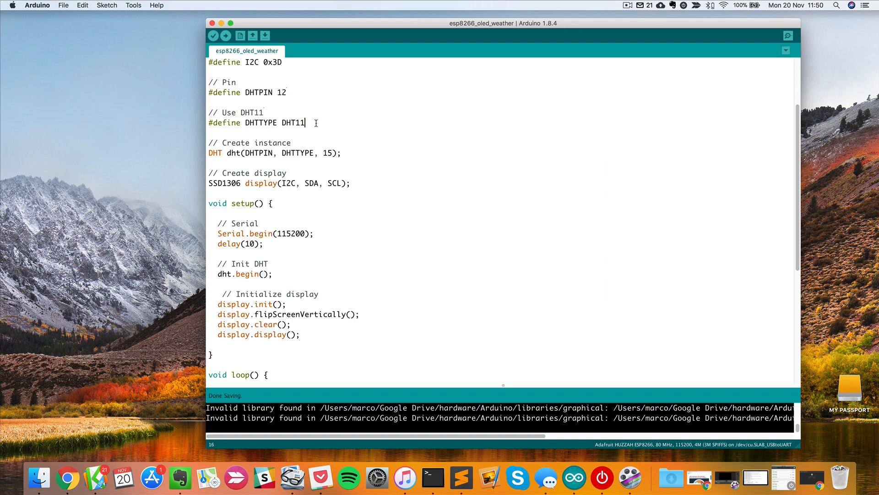
pyautogui.moveTo(305, 123); pyautogui.dragTo(209, 111)
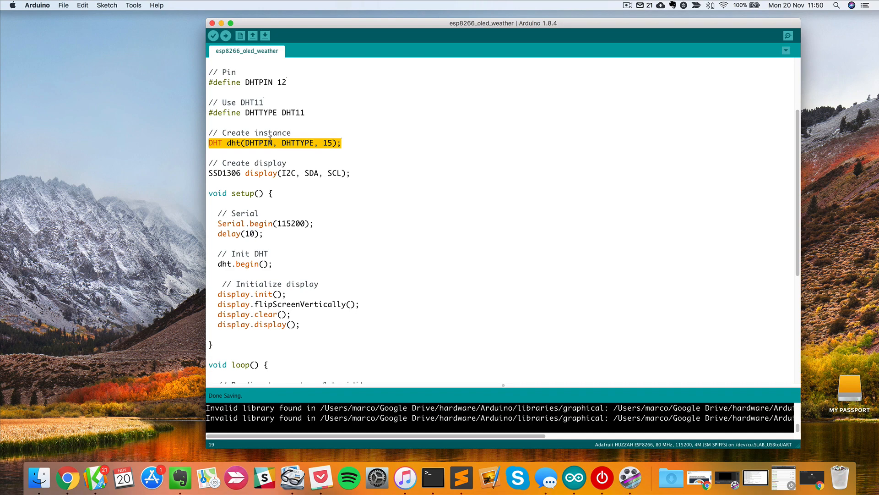
pyautogui.click(247, 143)
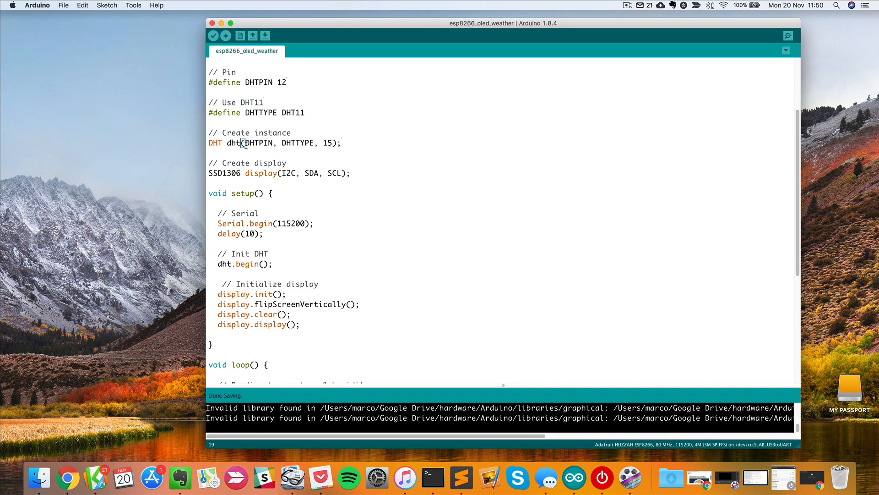
pyautogui.doubleClick(232, 143)
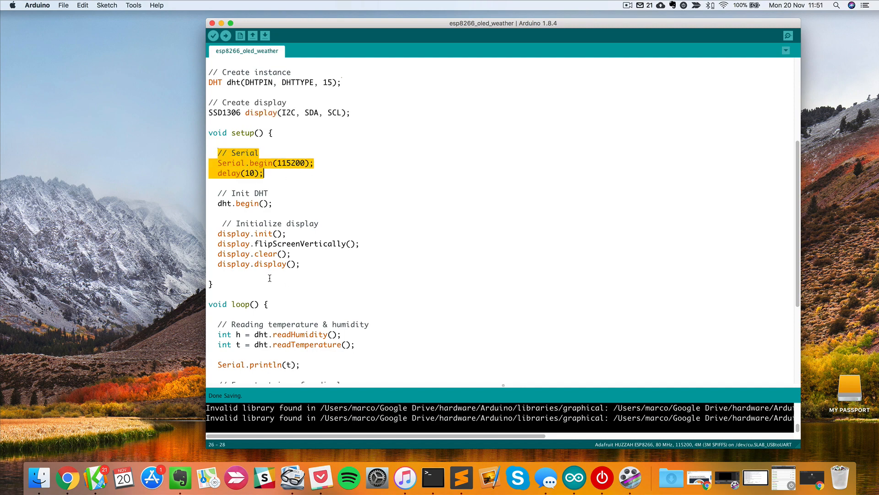
pyautogui.moveTo(269, 228)
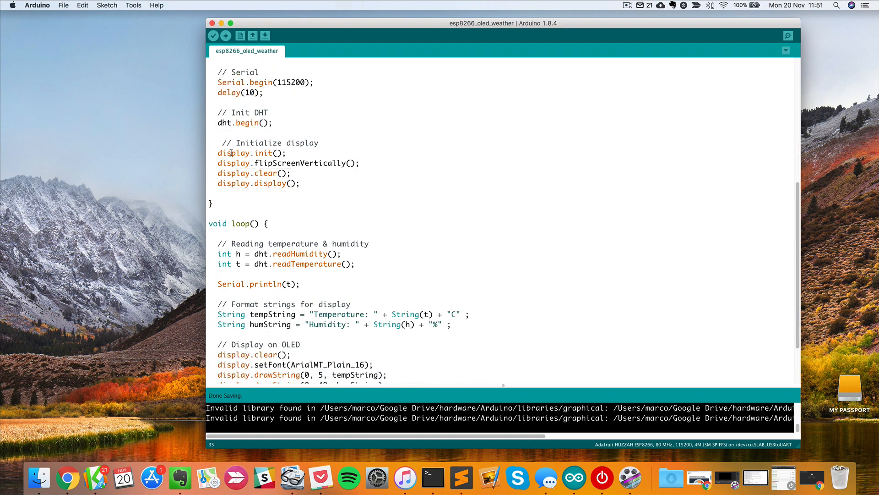
pyautogui.tripleClick(249, 152)
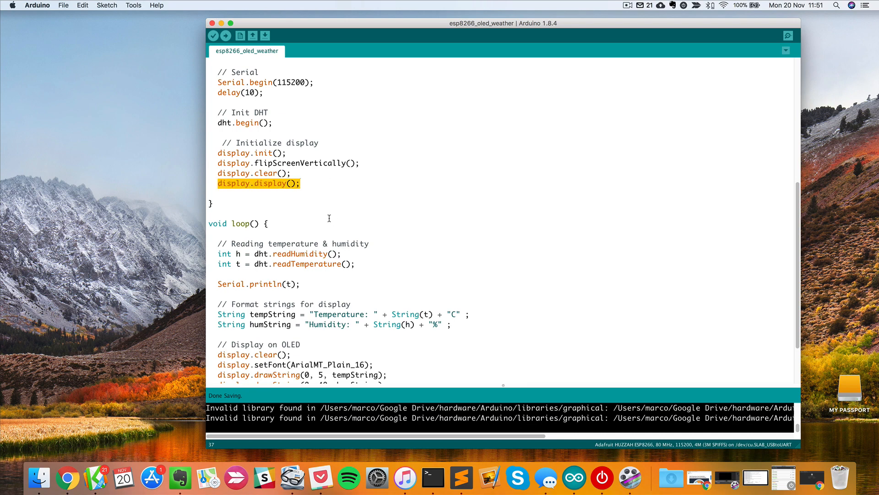
pyautogui.scroll(-3)
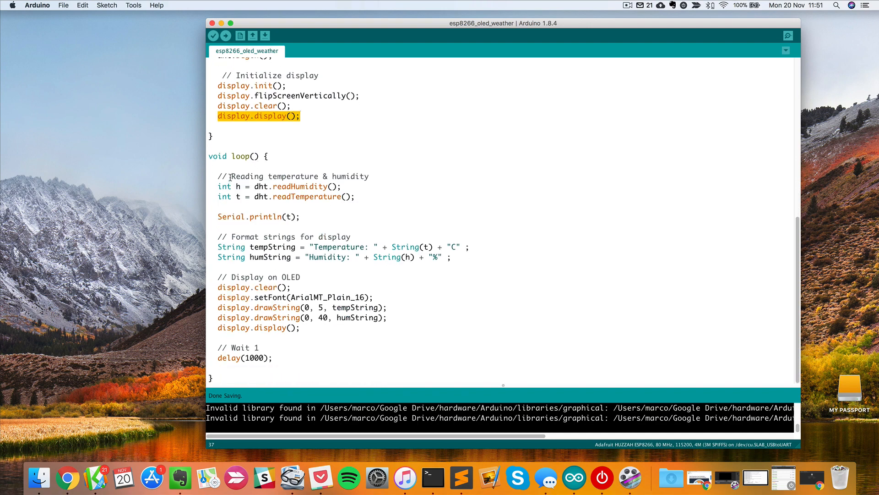
pyautogui.moveTo(229, 176); pyautogui.dragTo(354, 197)
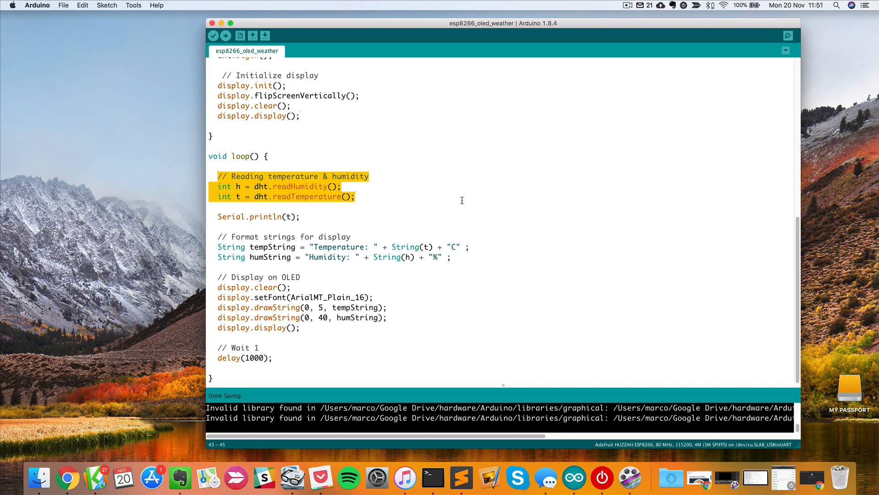
pyautogui.doubleClick(300, 186)
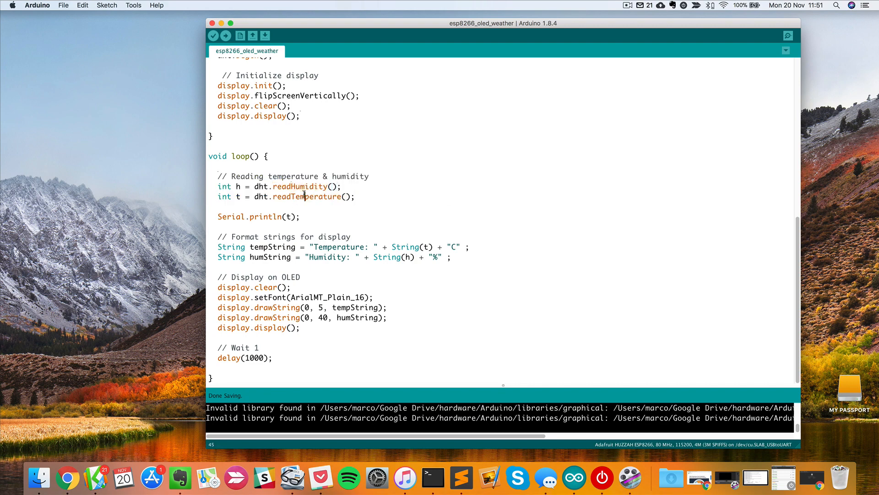
pyautogui.tripleClick(260, 217)
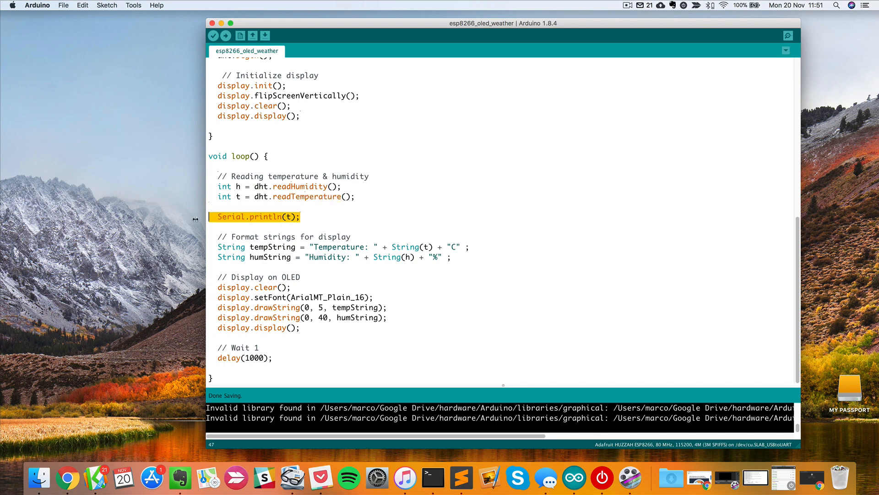
pyautogui.click(302, 217)
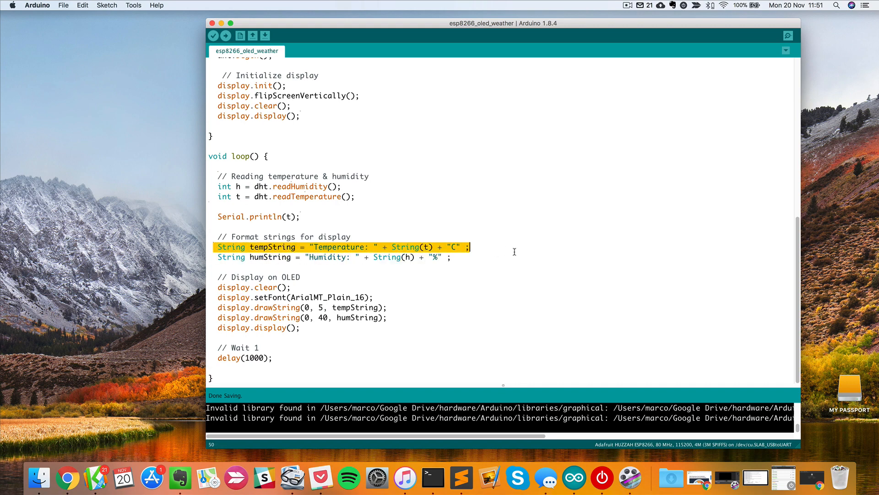
# Review tempString, the Humidity label and display.clear(), then place the cursor at the Wait 1 comment.
pyautogui.doubleClick(272, 246)
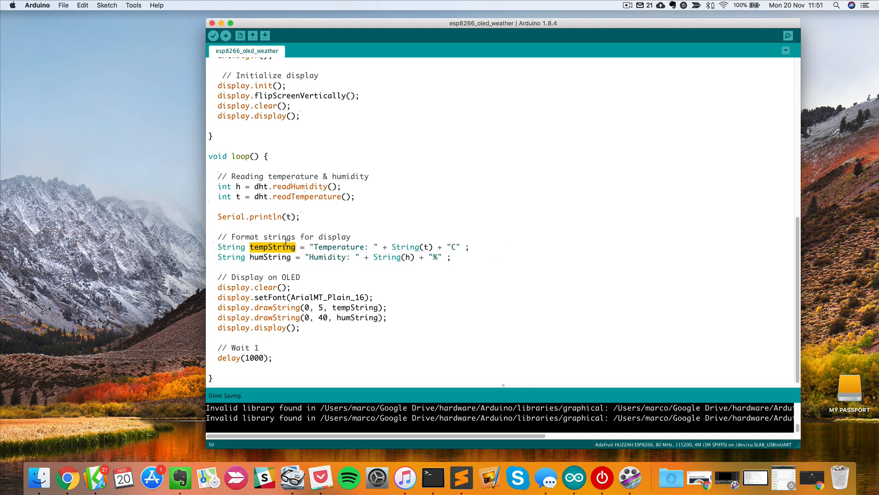
pyautogui.moveTo(337, 278)
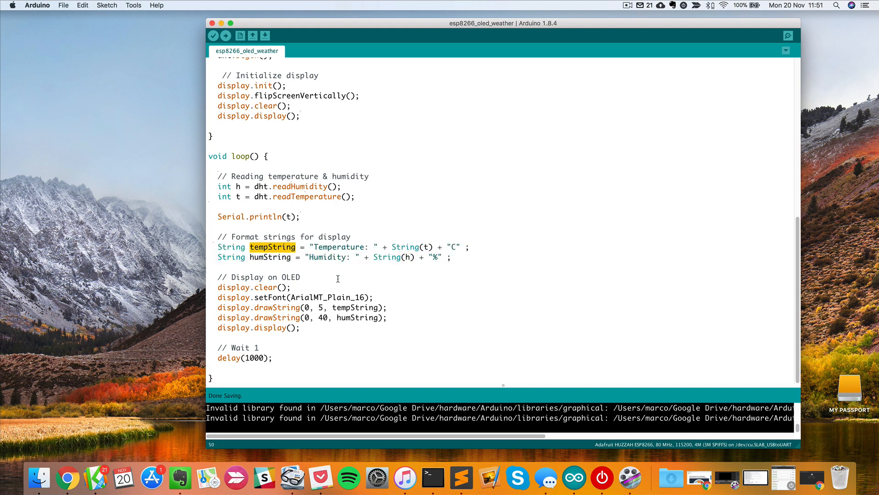
pyautogui.click(336, 257)
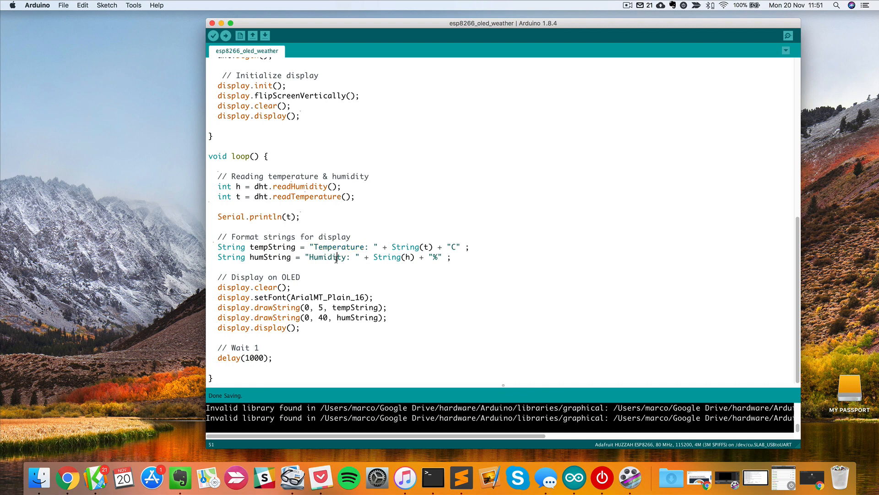
pyautogui.doubleClick(323, 256)
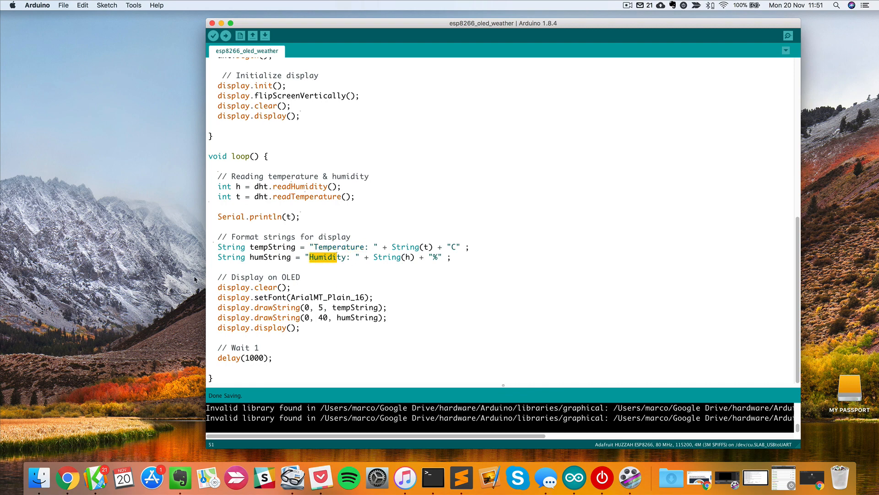
pyautogui.moveTo(218, 286); pyautogui.dragTo(365, 297)
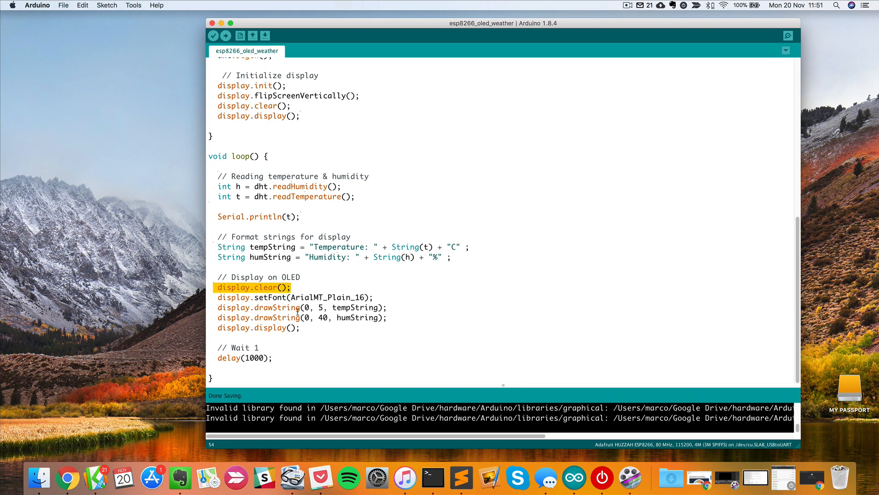
pyautogui.click(295, 297)
pyautogui.write(' second')
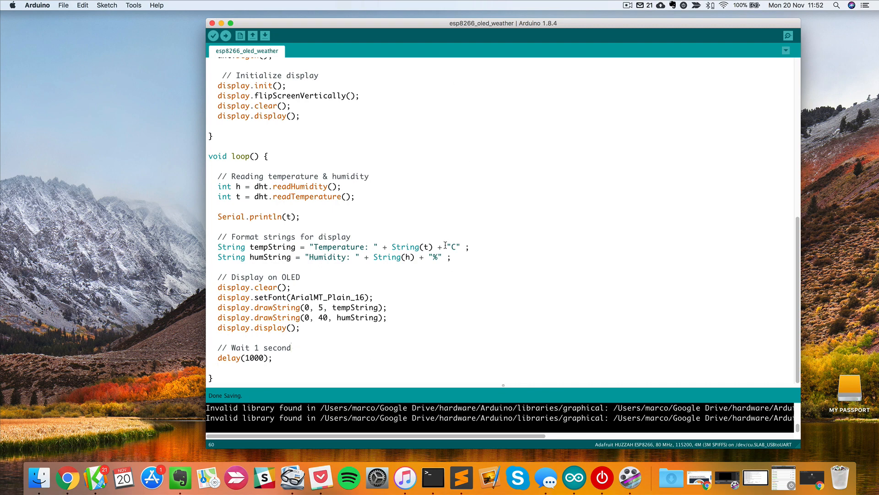
pyautogui.moveTo(318, 274)
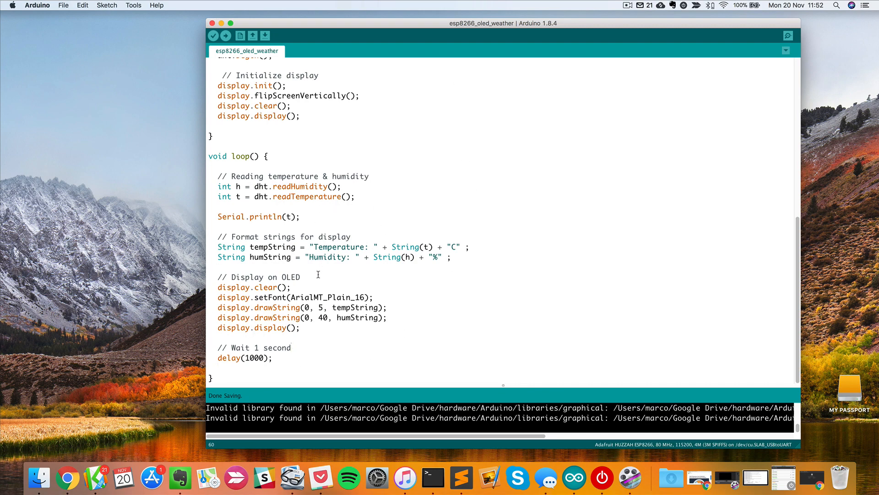
pyautogui.moveTo(459, 260)
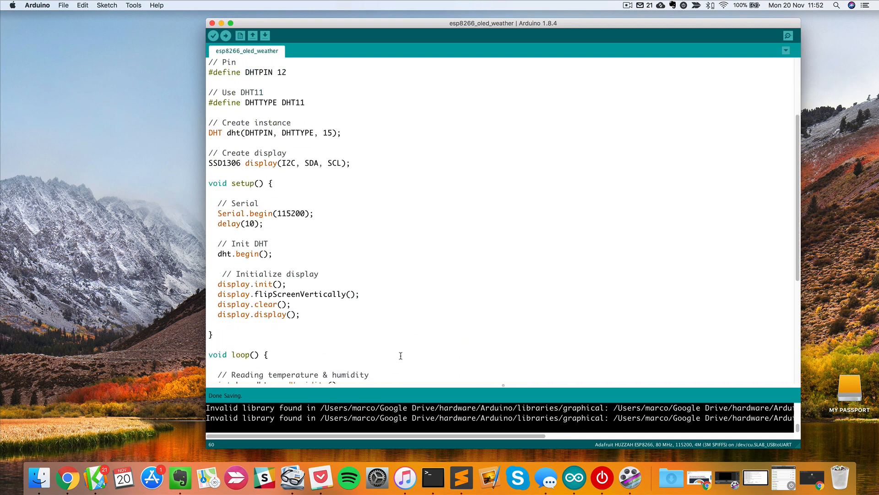
pyautogui.scroll(-3)
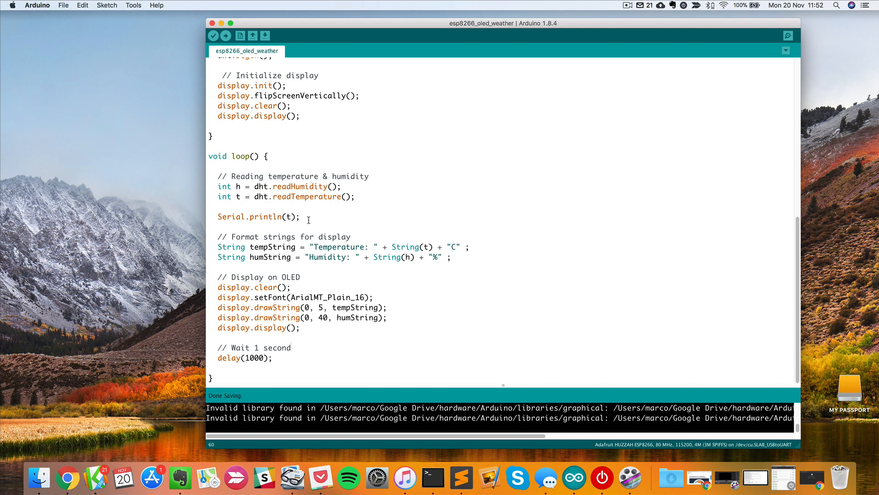
pyautogui.moveTo(305, 217)
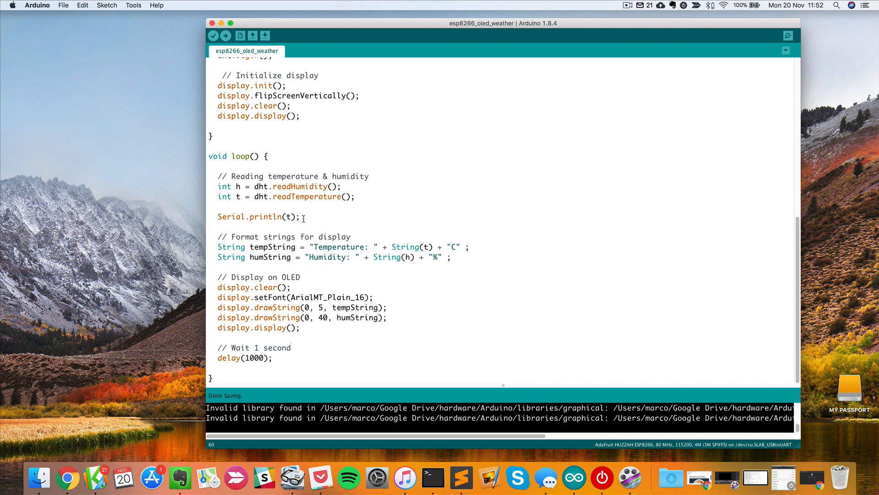
pyautogui.click(133, 5)
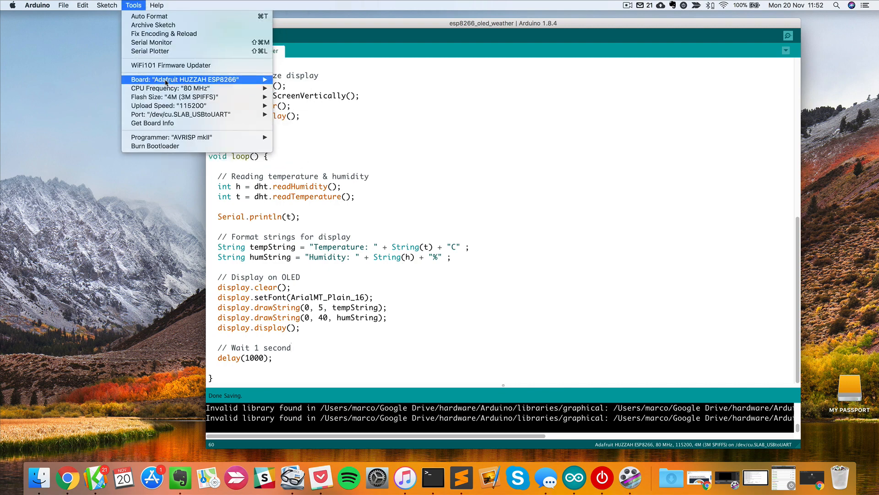
# Confirm the Adafruit HUZZAH board and /dev/cu.SLAB_USBtoUART port, then start the upload.
pyautogui.click(191, 79)
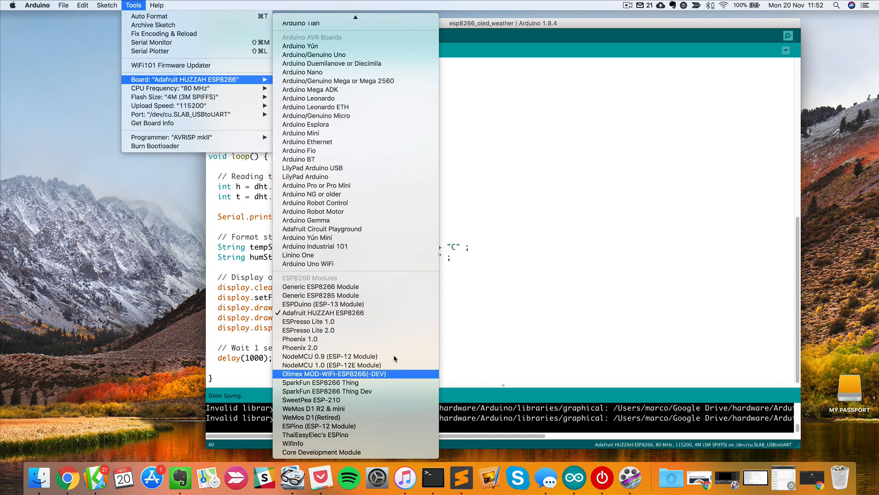
pyautogui.moveTo(385, 294)
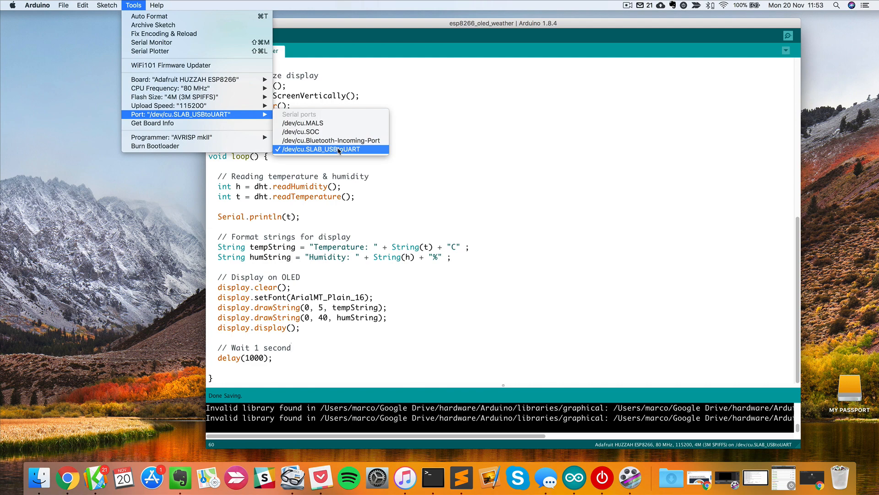
pyautogui.click(331, 148)
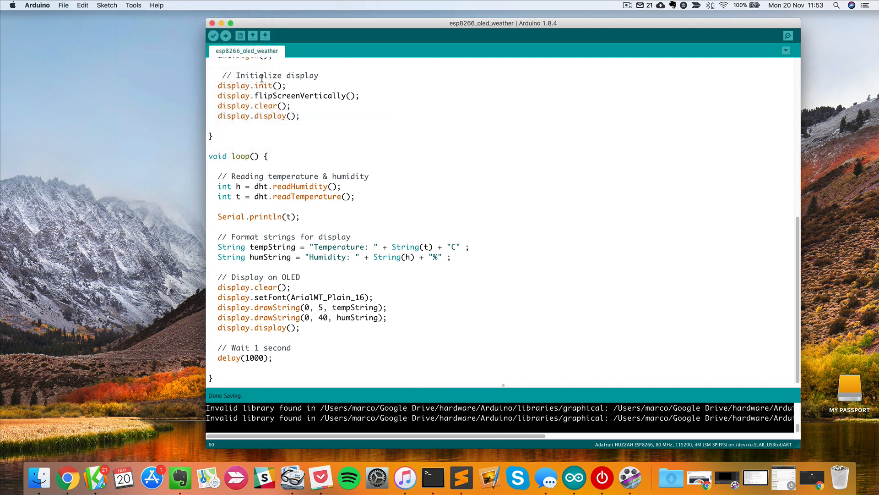
pyautogui.click(226, 36)
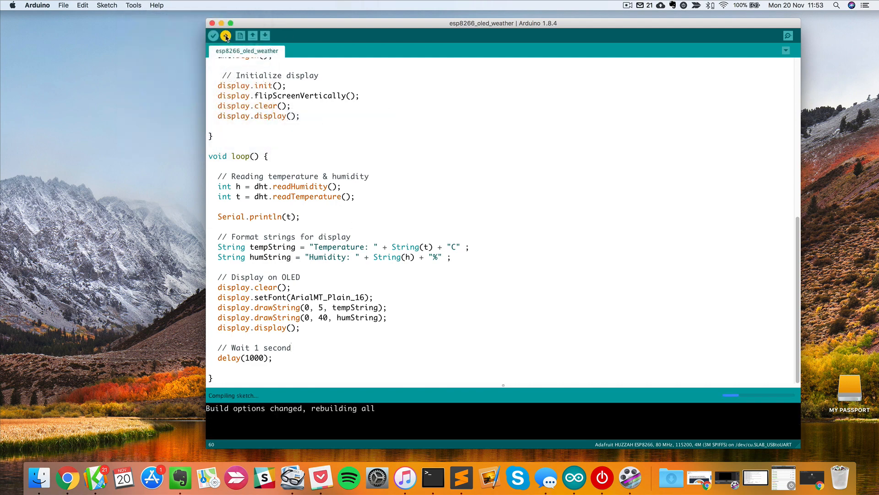